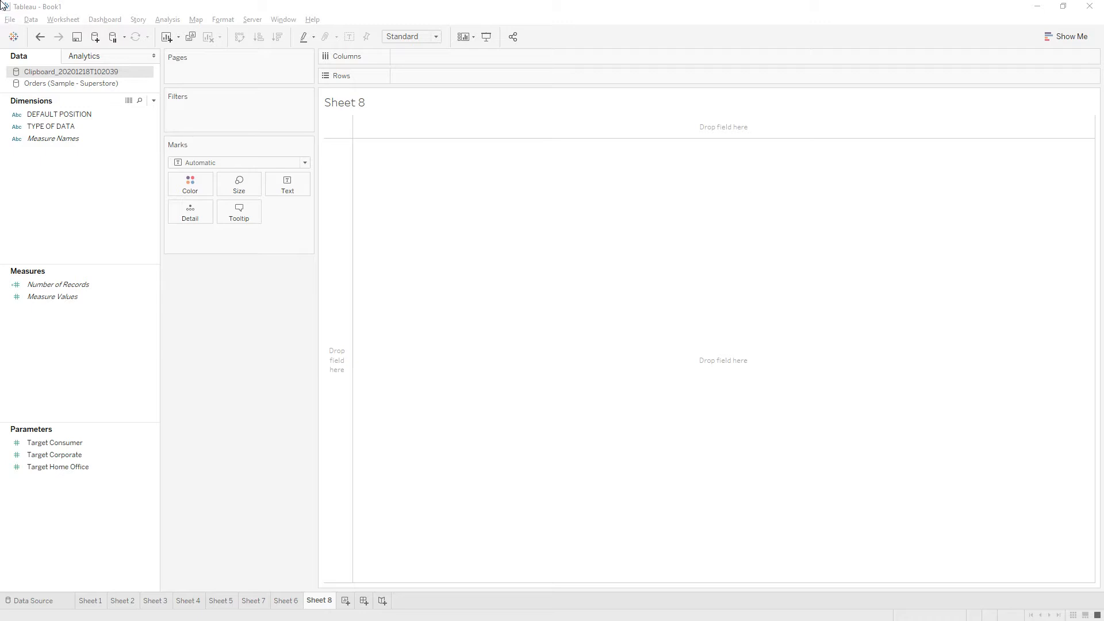
Step: Chart Superstore Order Date at Day level along Columns for a daily sales line
left_click(70, 83)
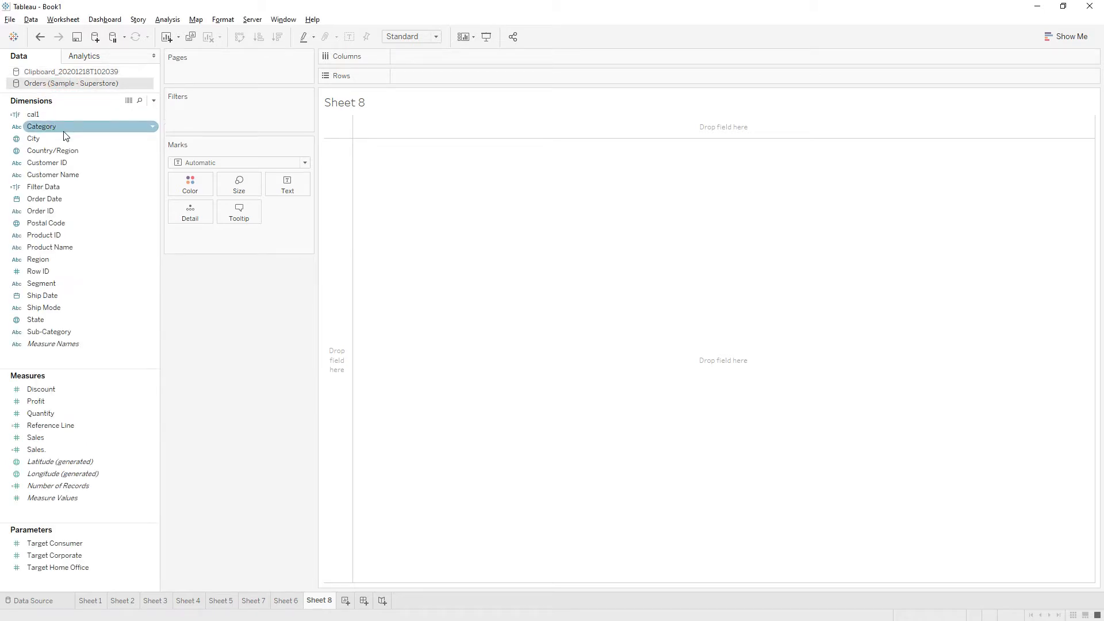
left_click_drag(44, 199, 317, 116)
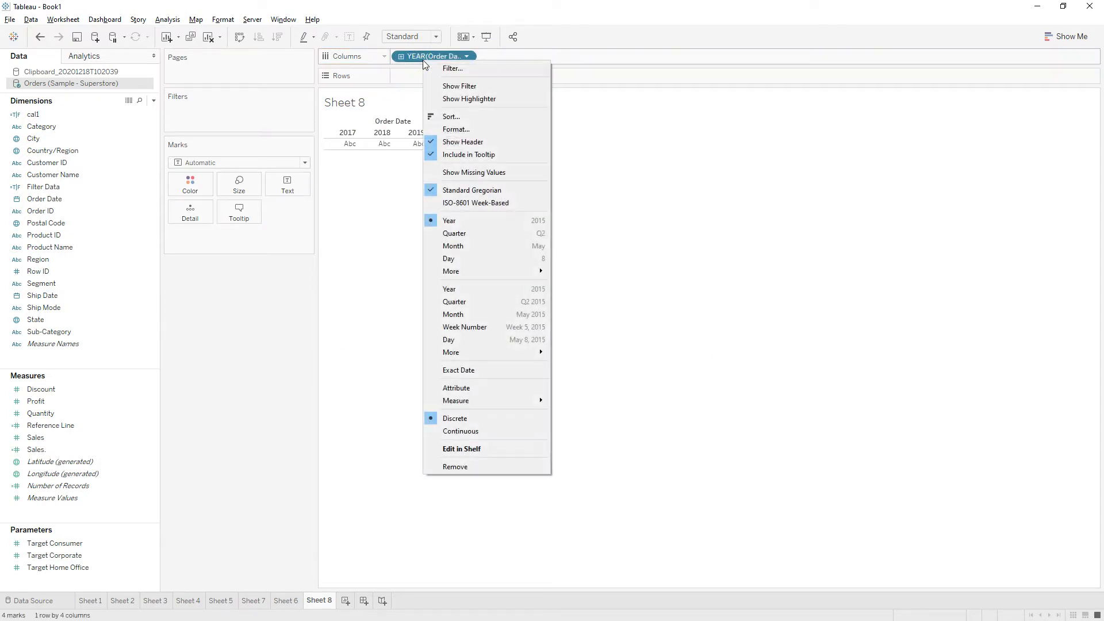
mouse_move(448, 339)
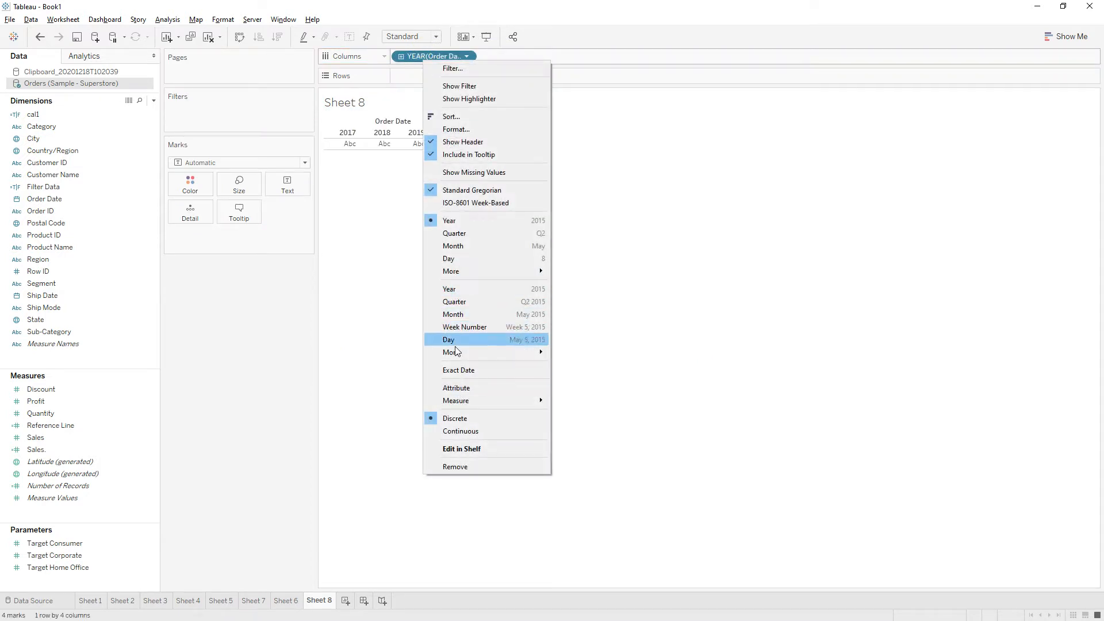
left_click(458, 369)
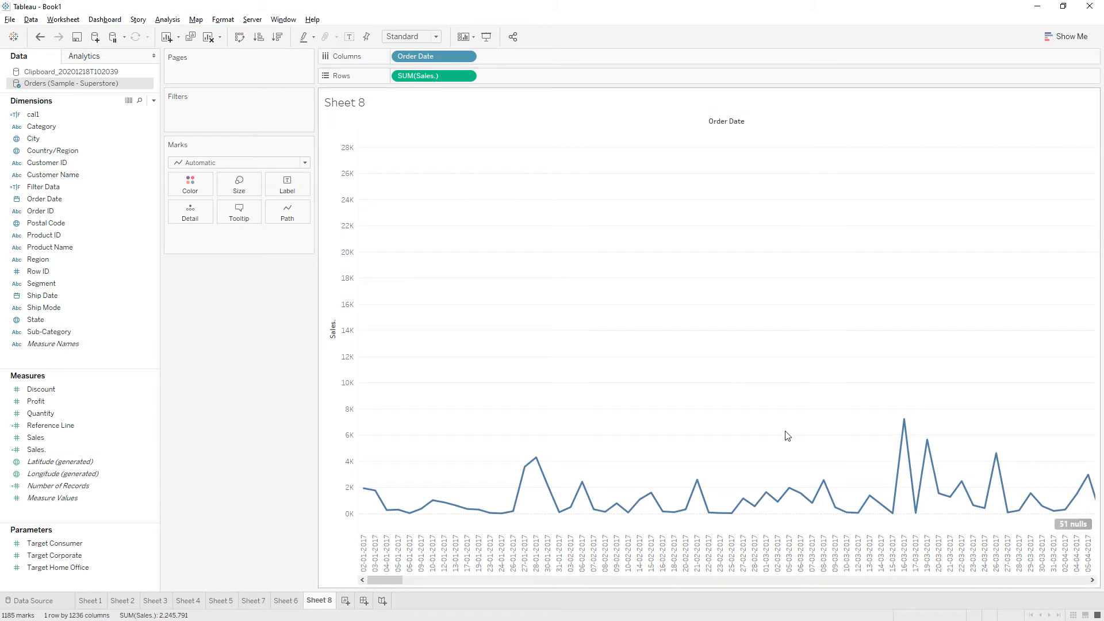
mouse_move(1076, 542)
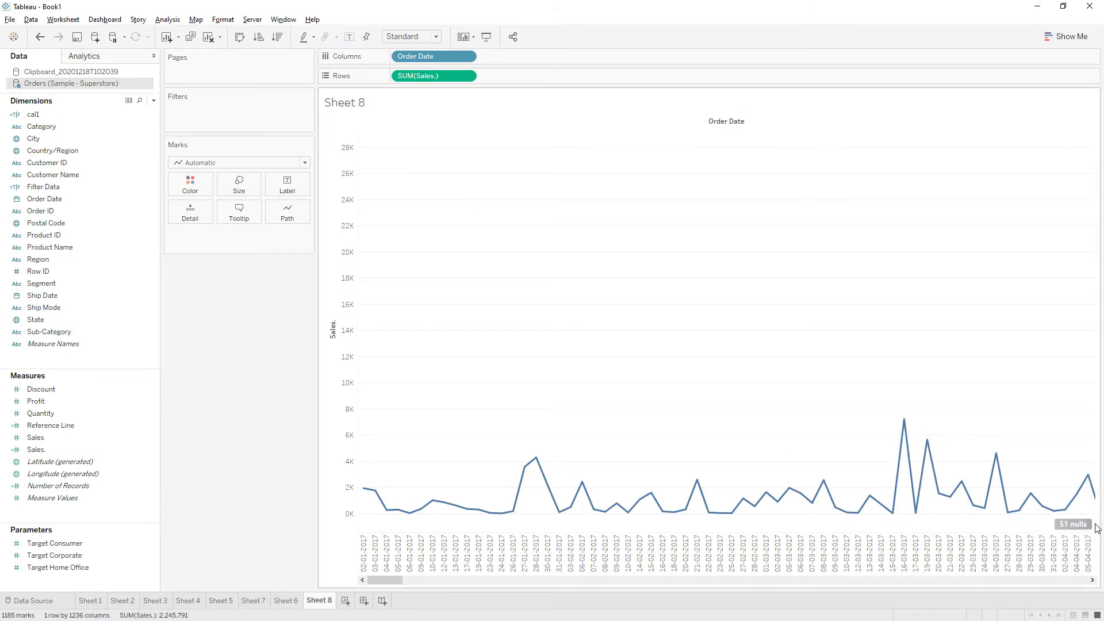
mouse_move(1048, 531)
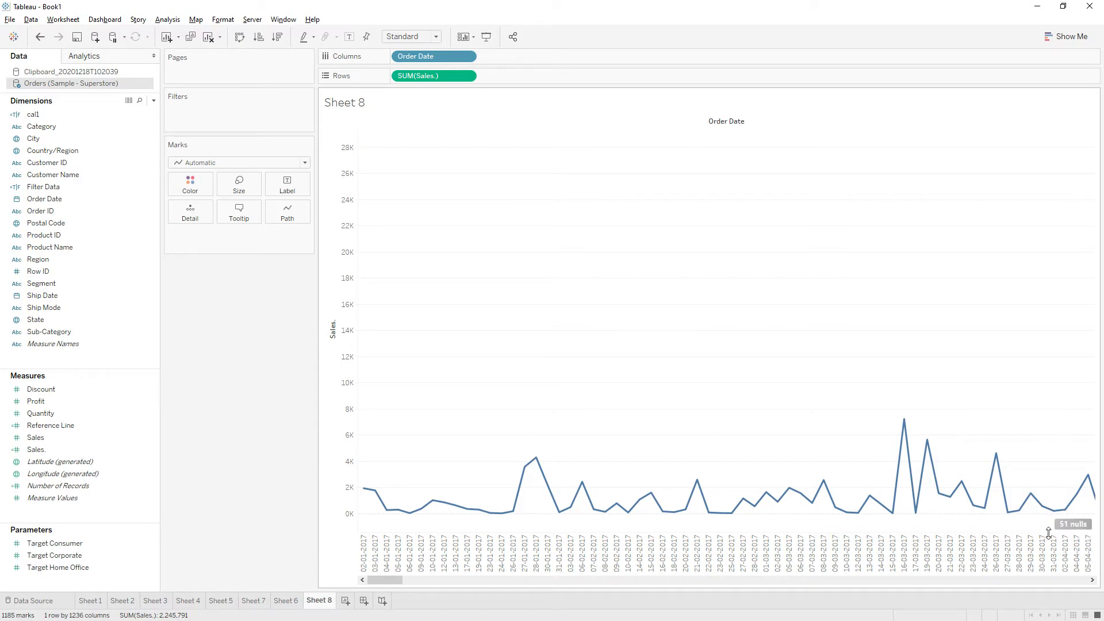
mouse_move(1073, 523)
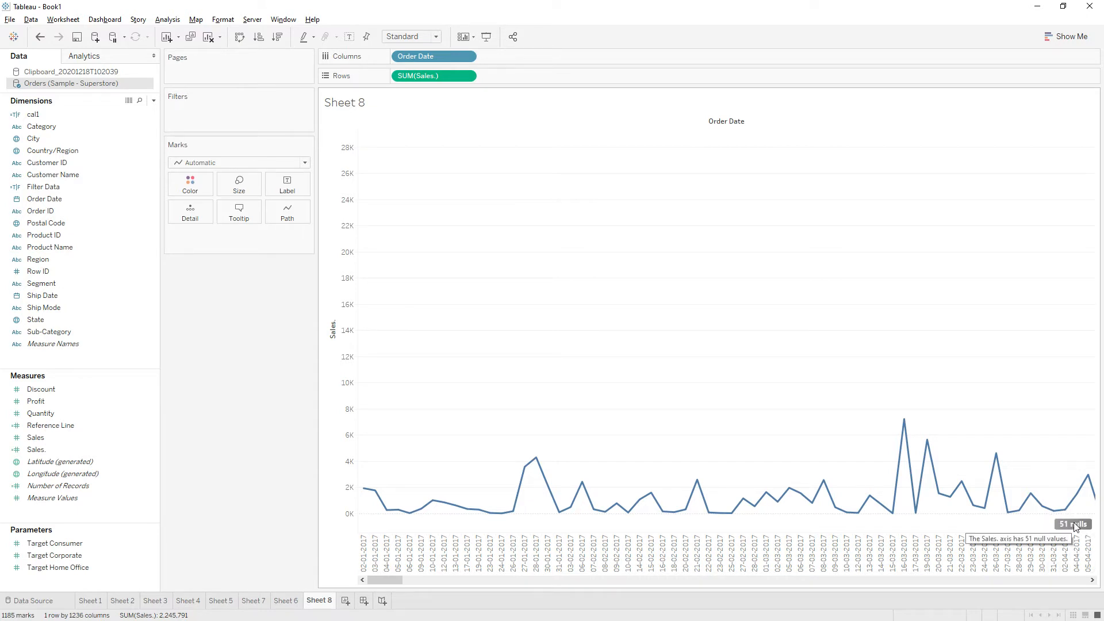
Step: Open the '51 nulls' indicator's special-values options for the Sales axis
left_click(1073, 524)
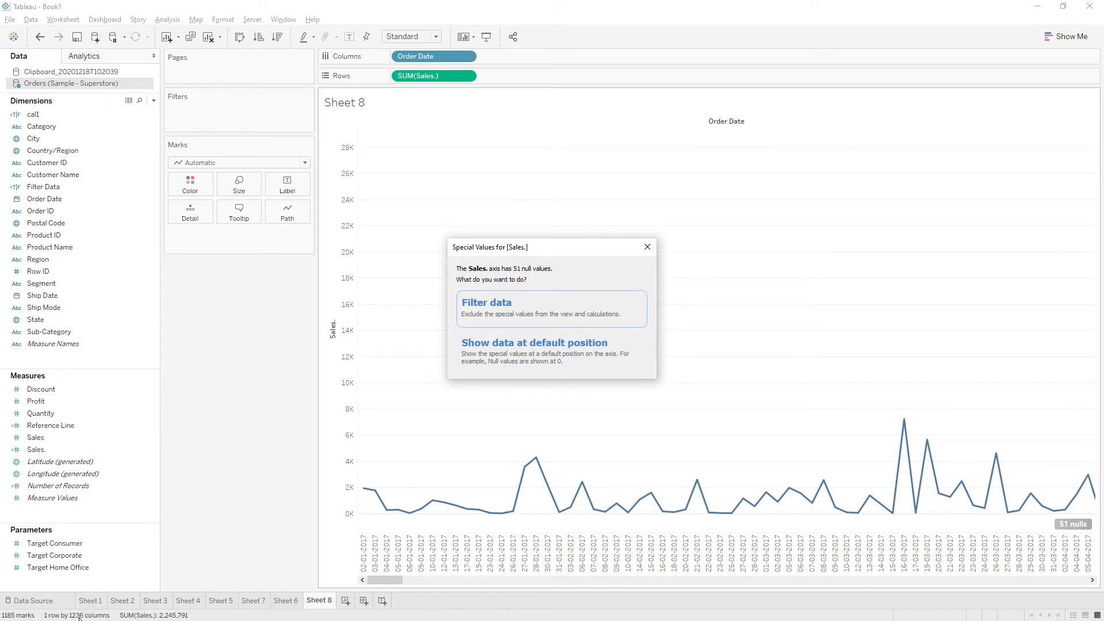
mouse_move(486, 310)
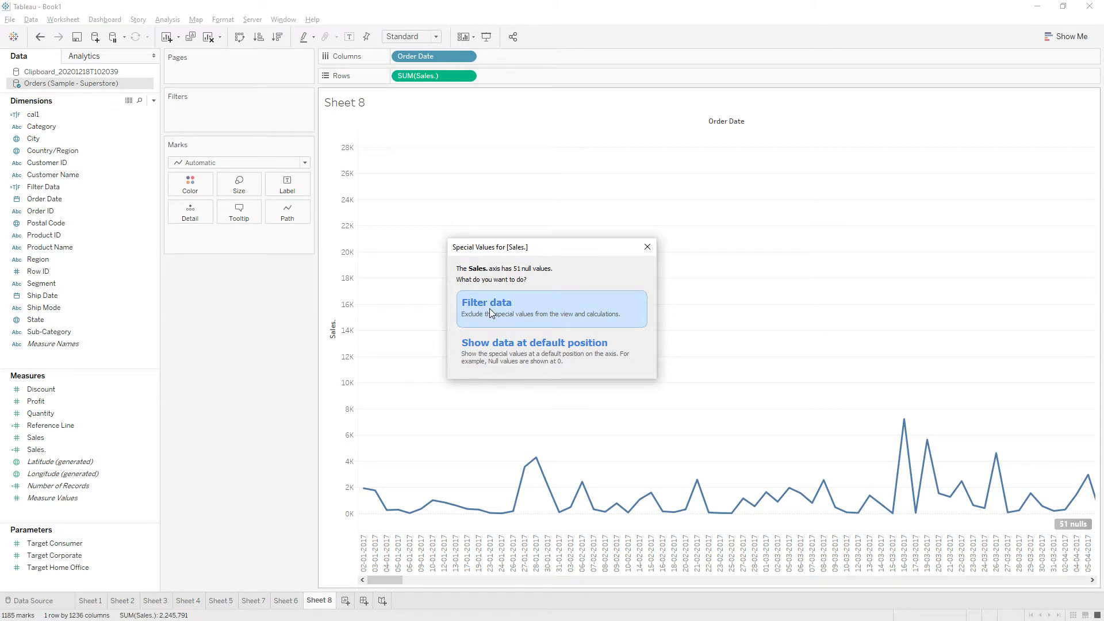
Step: Reopen the nulls indicator and choose 'Show data at default position' for null Sales
left_click(486, 308)
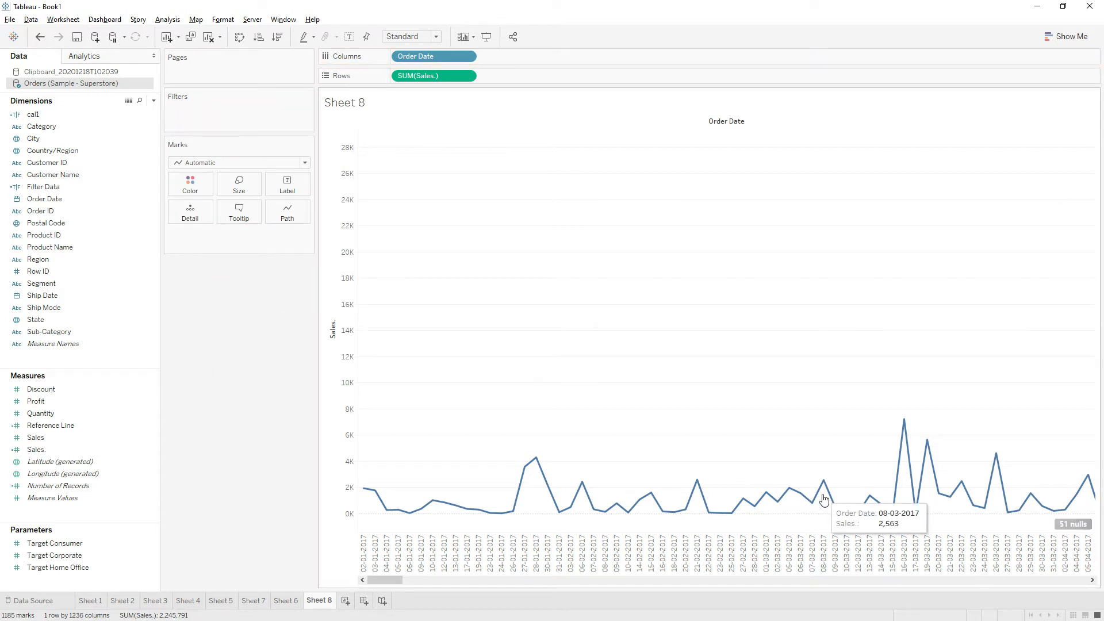
left_click(1072, 523)
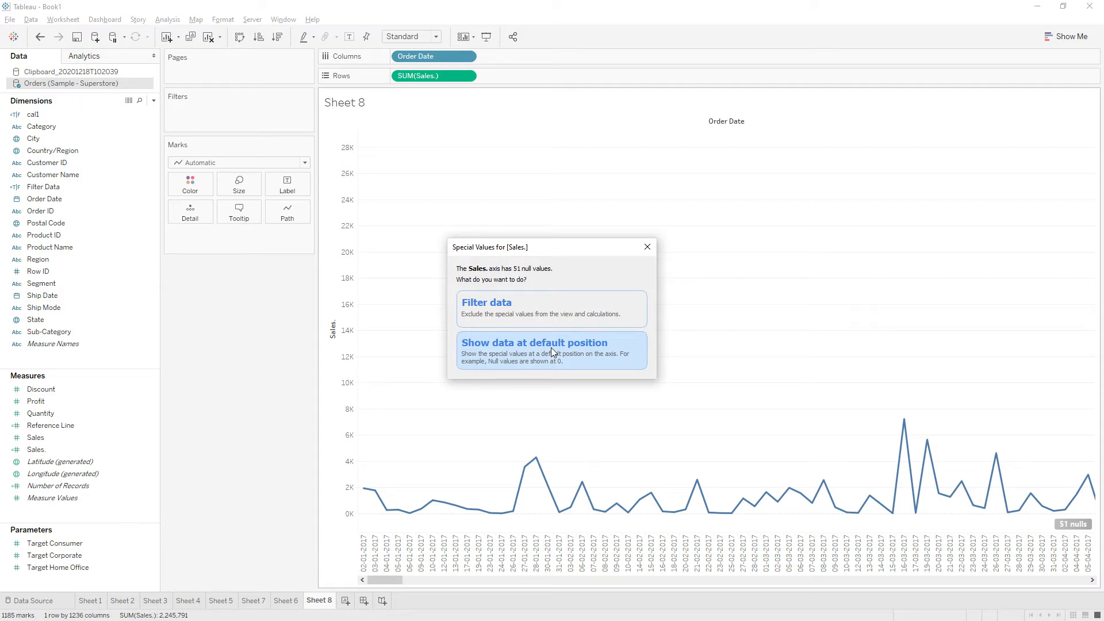
mouse_move(564, 372)
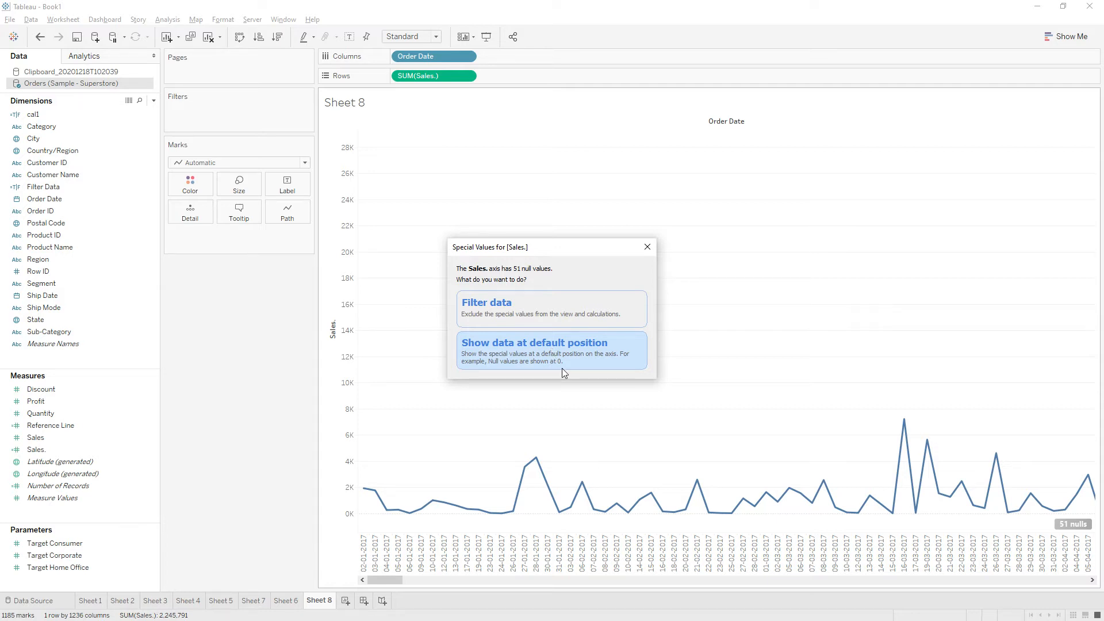
mouse_move(576, 364)
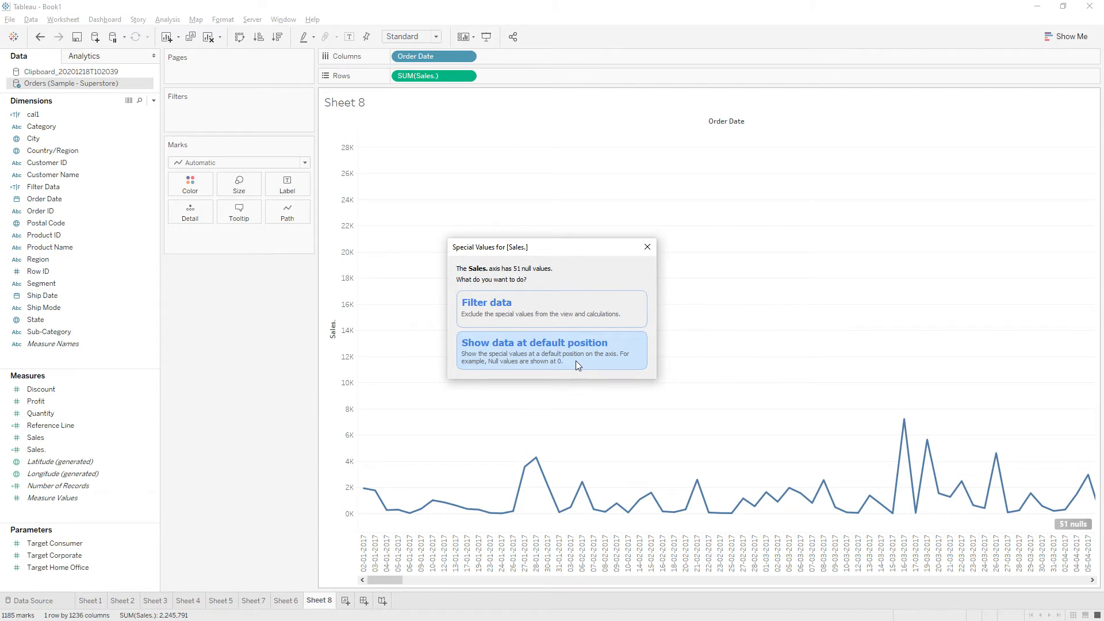
left_click(533, 342)
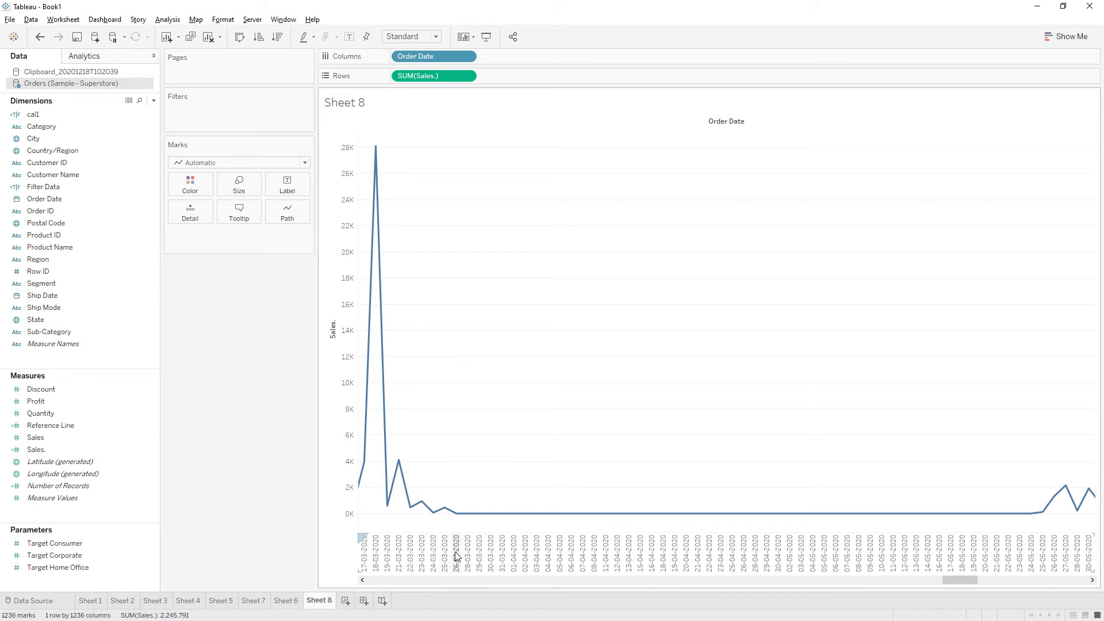
mouse_move(1006, 569)
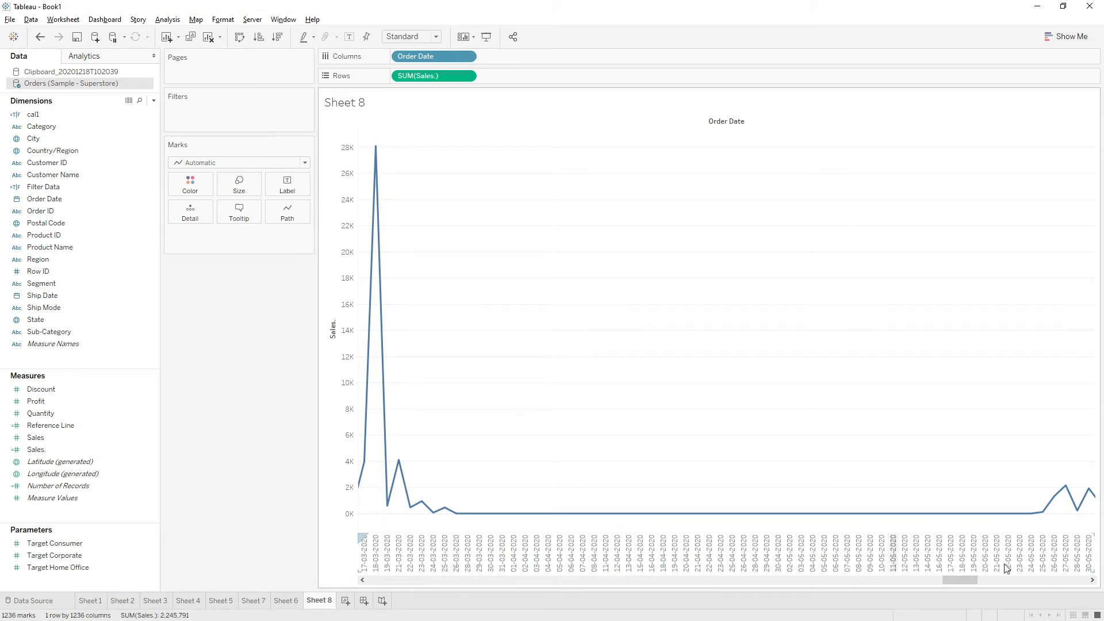
mouse_move(709, 512)
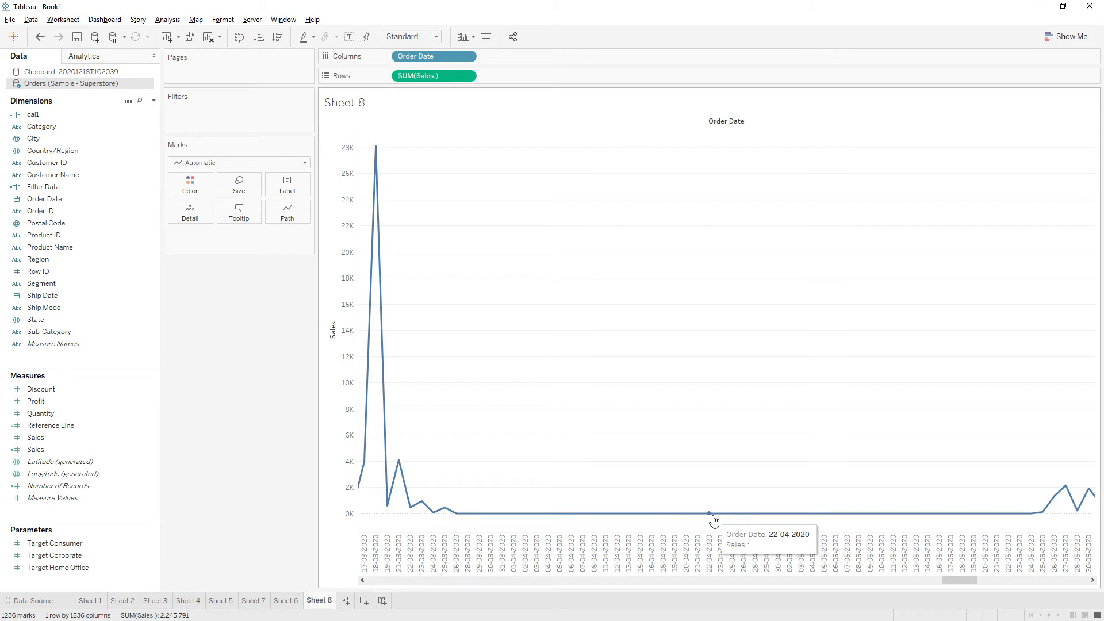
mouse_move(711, 514)
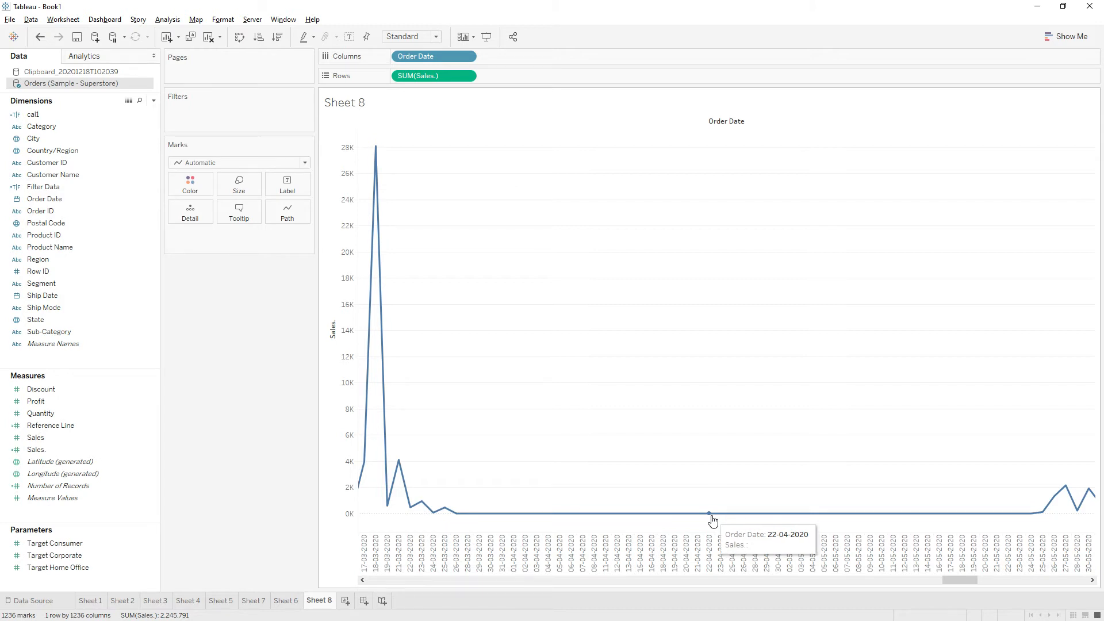
mouse_move(922, 524)
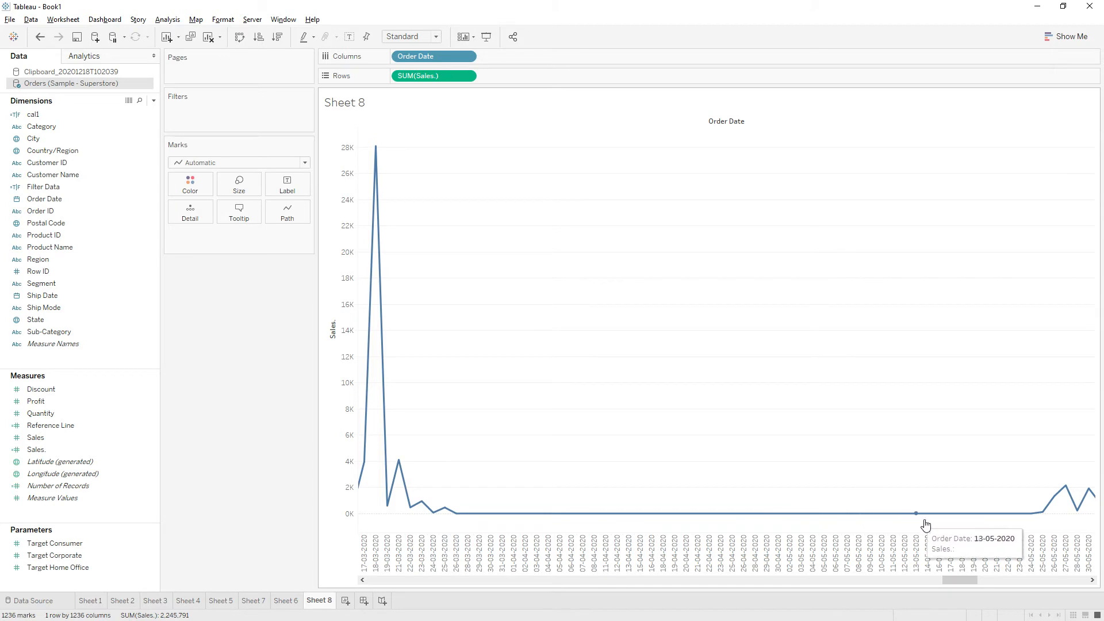
mouse_move(941, 514)
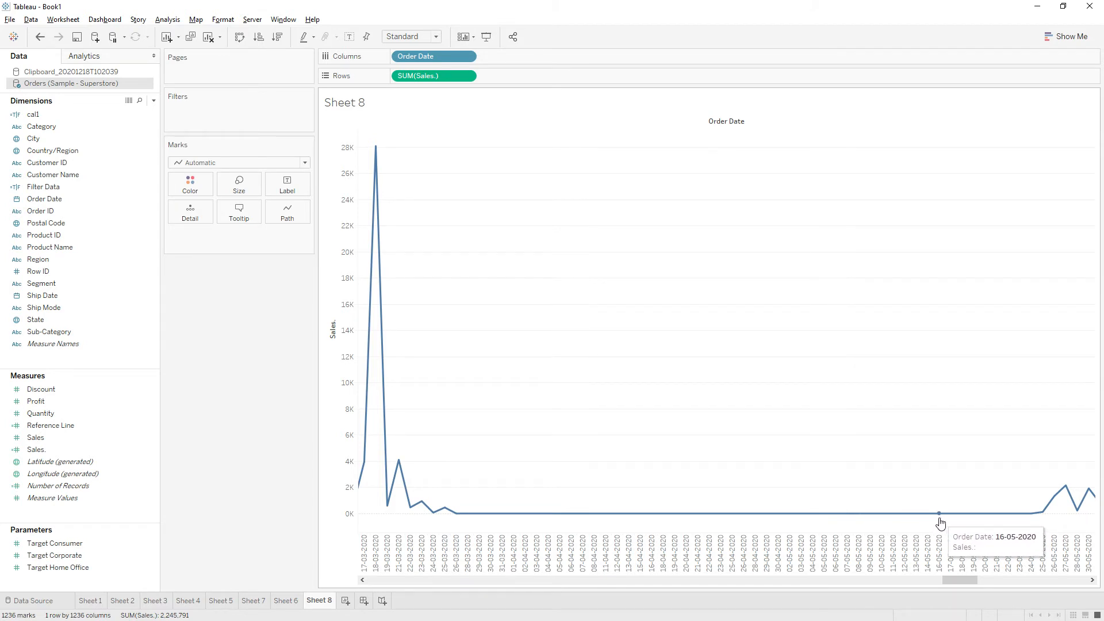
mouse_move(490, 531)
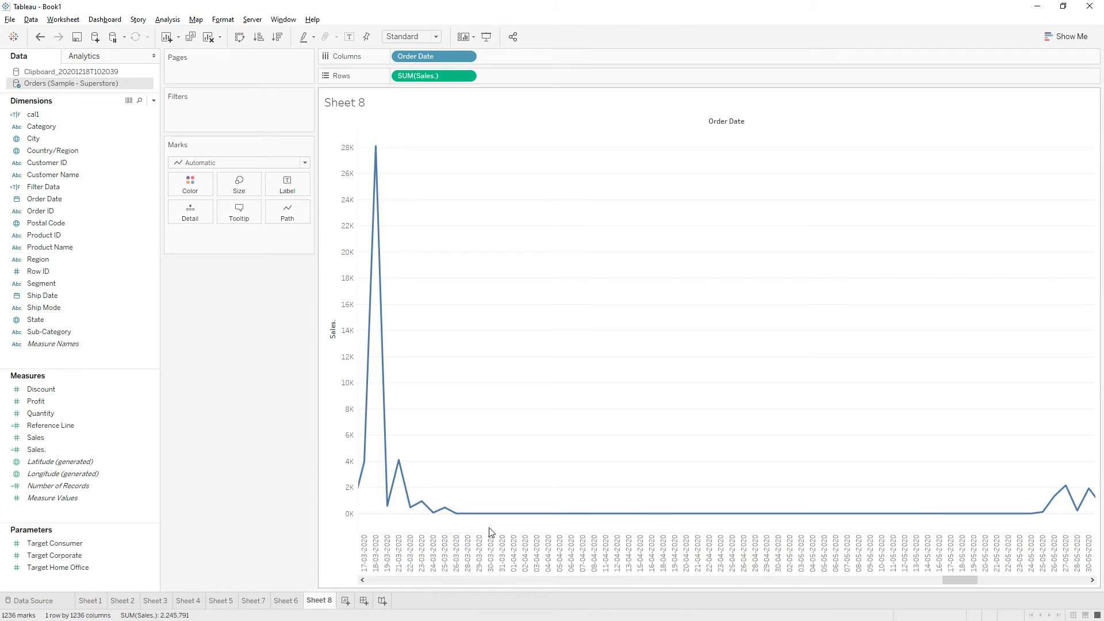
Step: Switch to Sheet 6, the table of default null positions per data type
left_click(285, 601)
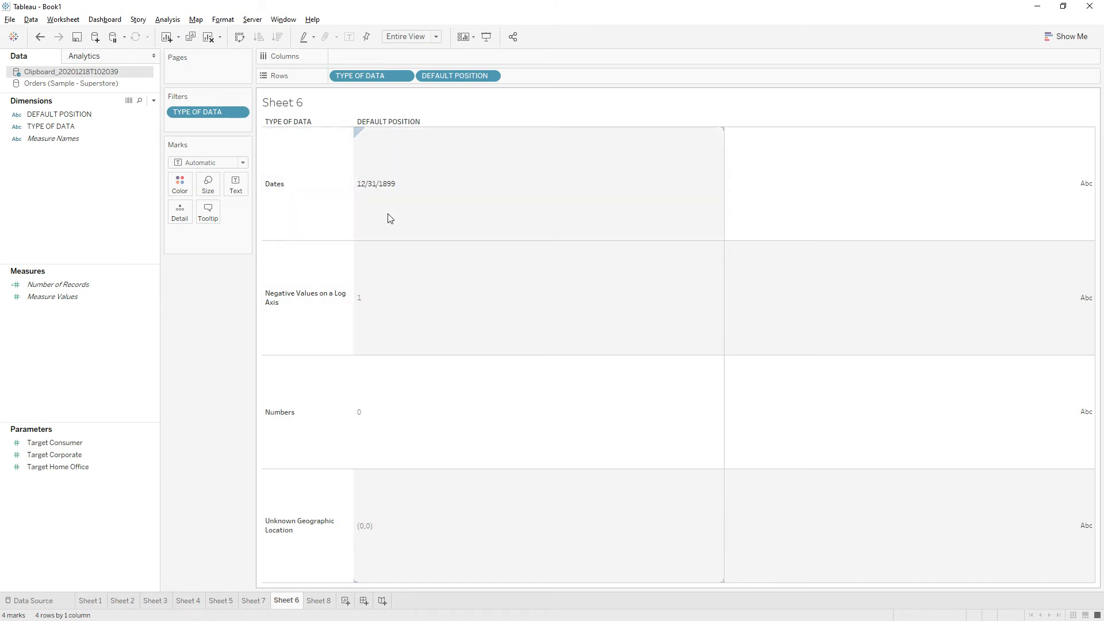
mouse_move(394, 204)
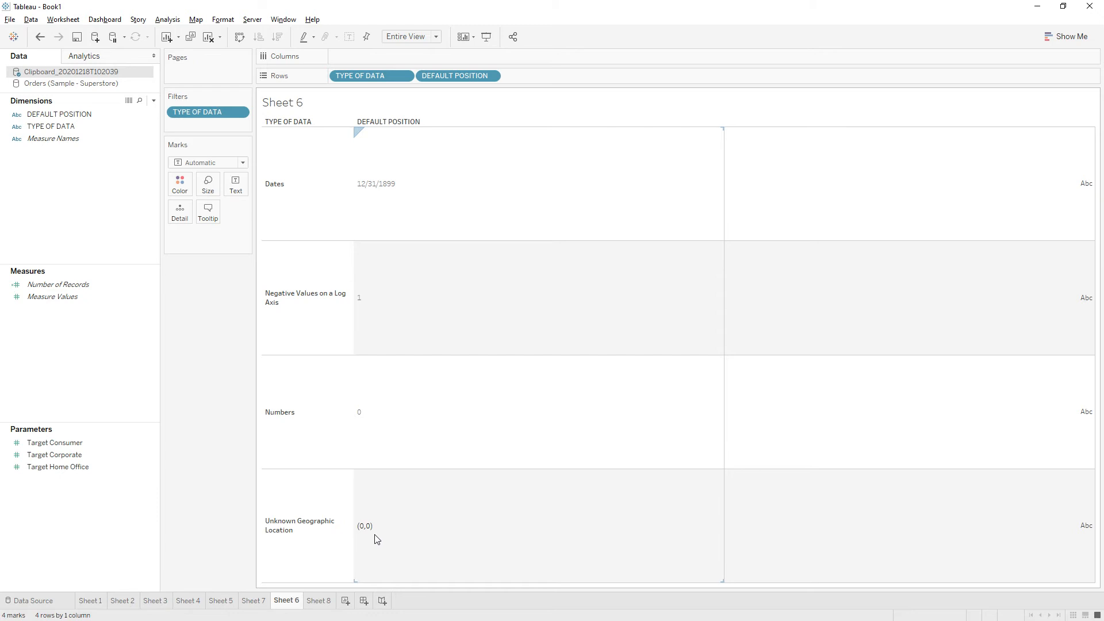
Step: Add a new blank worksheet, Sheet 9
left_click(318, 600)
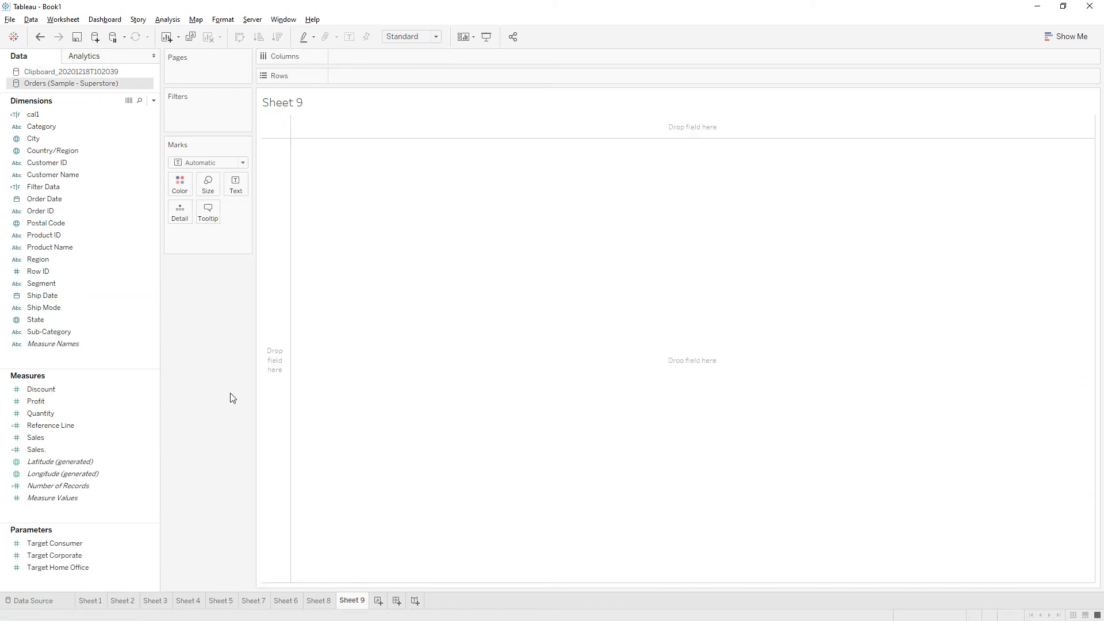
mouse_move(222, 378)
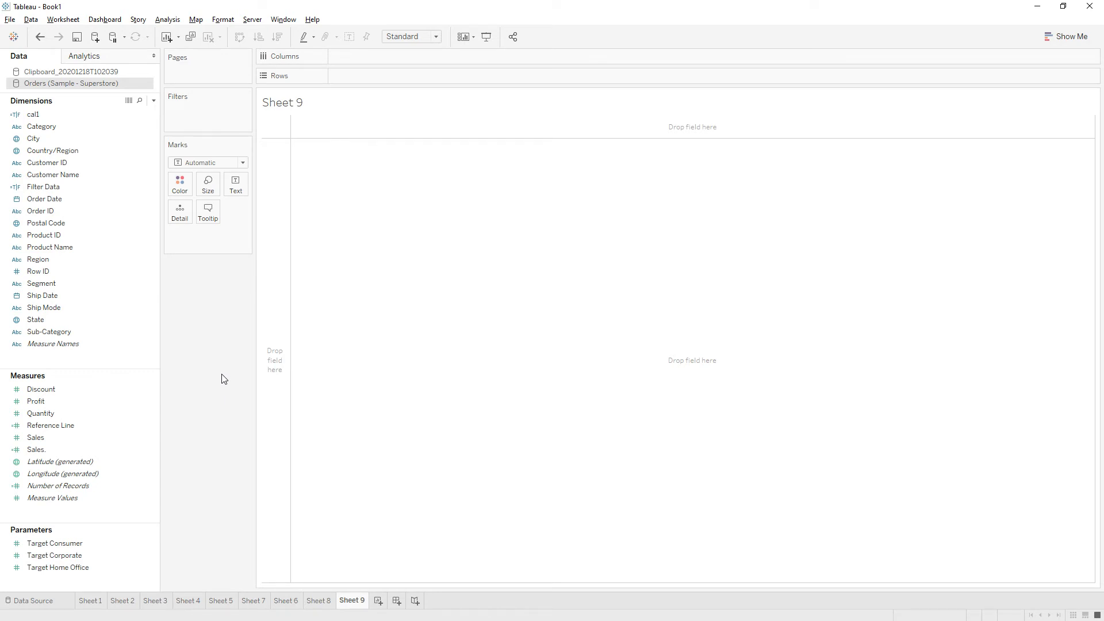
Step: Add State to Sheet 9 to generate a map with 49 unknown locations
left_click(42, 295)
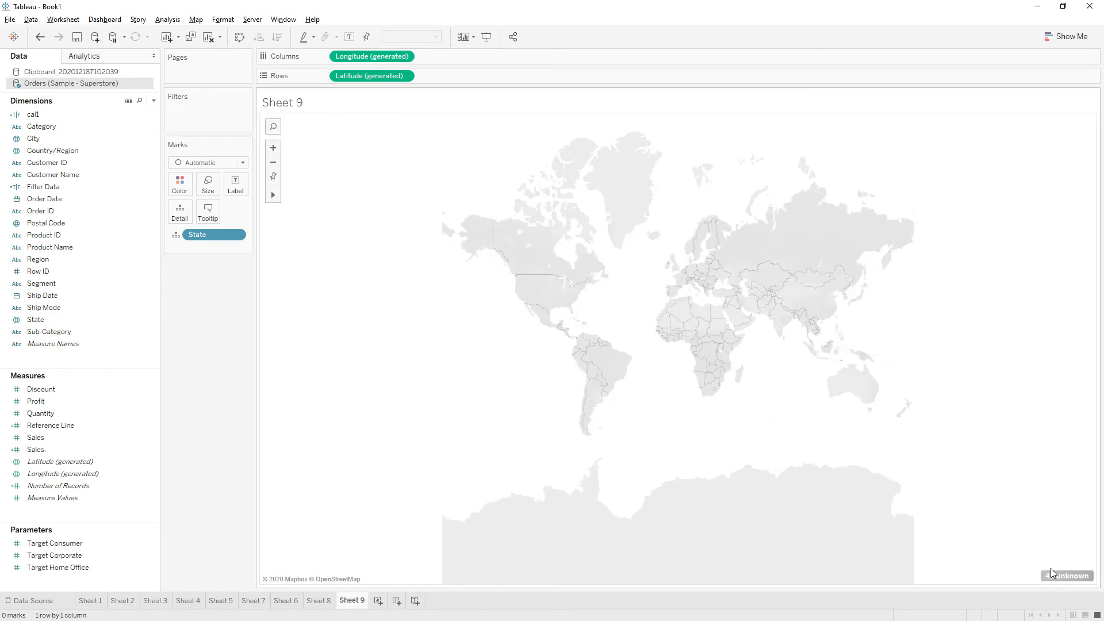
mouse_move(1067, 575)
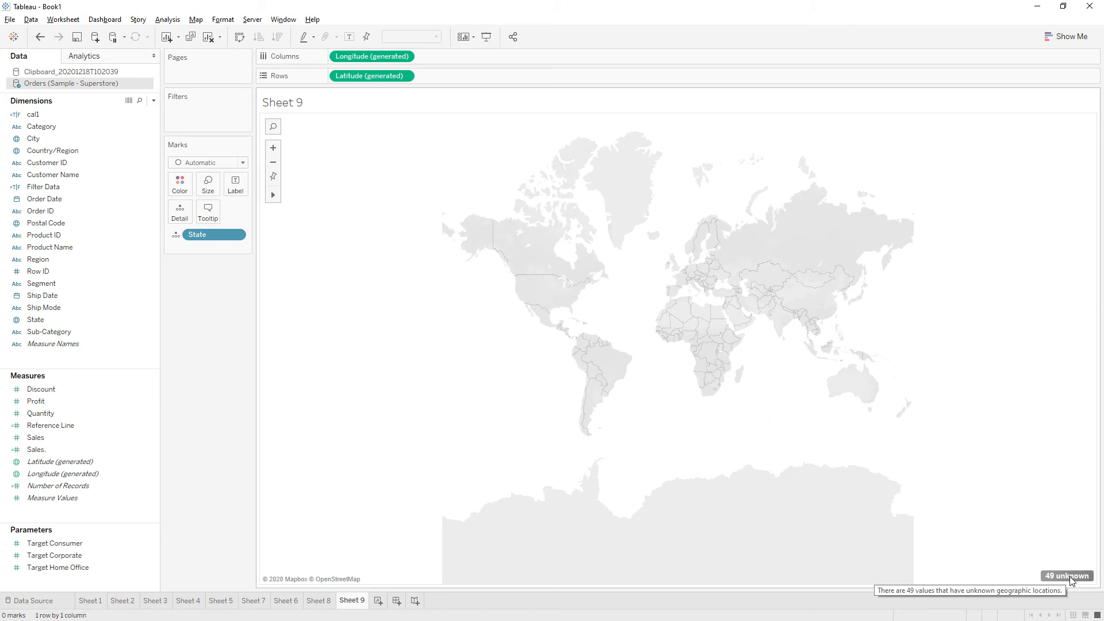
left_click(1067, 576)
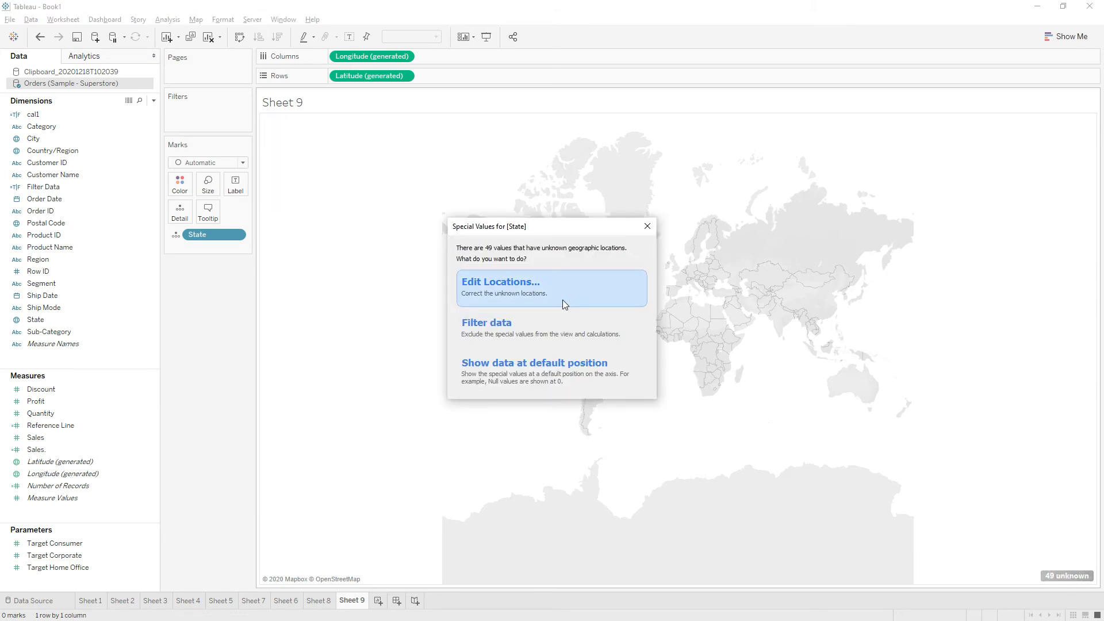
mouse_move(508, 294)
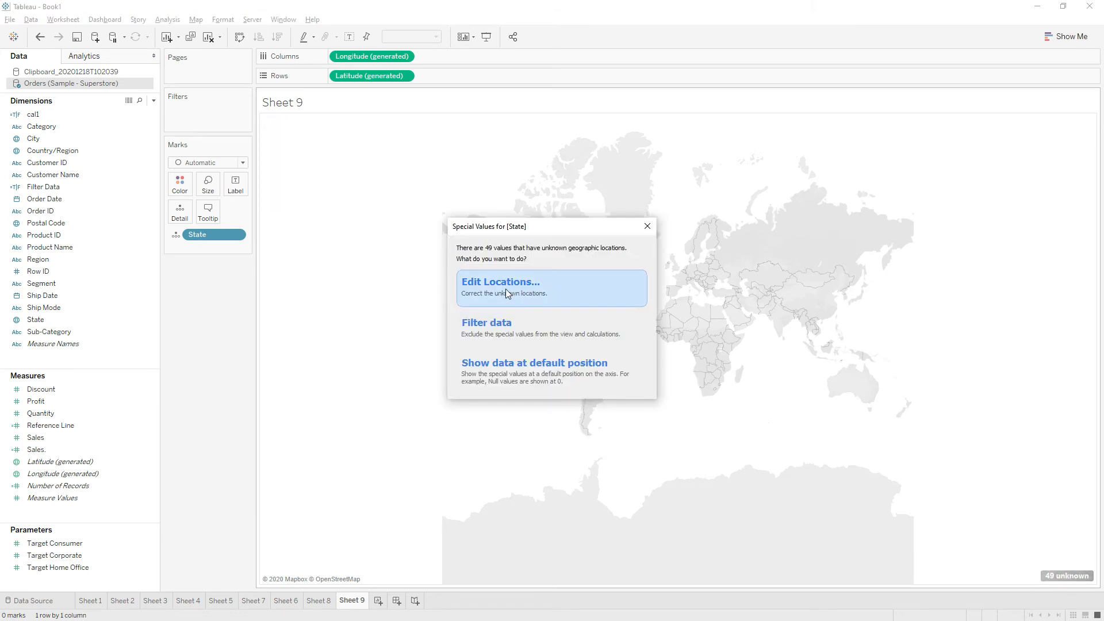
mouse_move(507, 289)
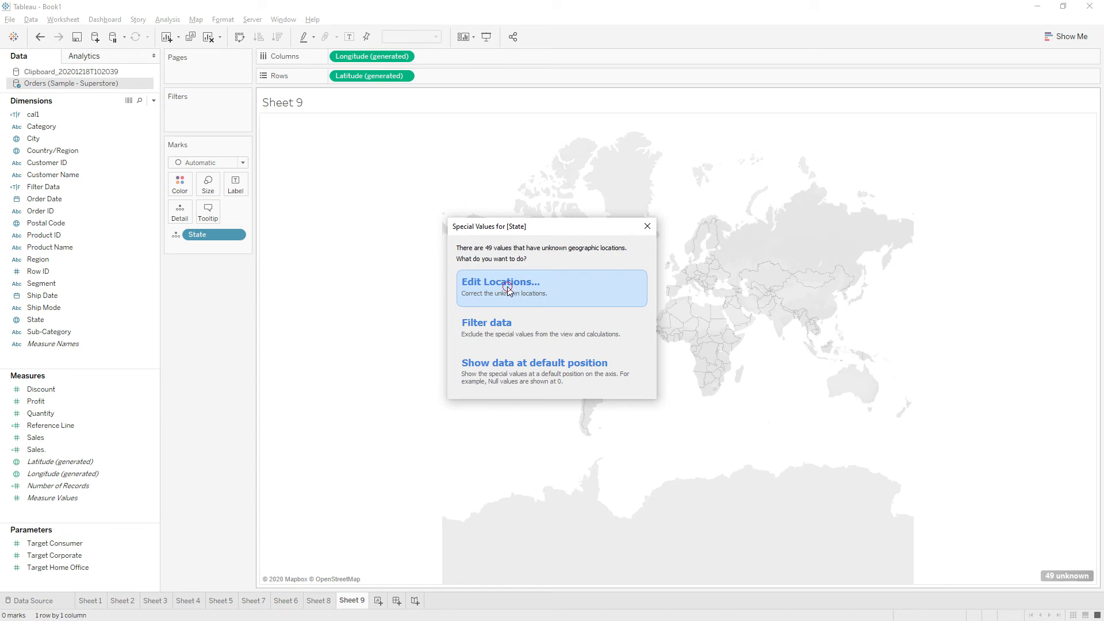
left_click(499, 282)
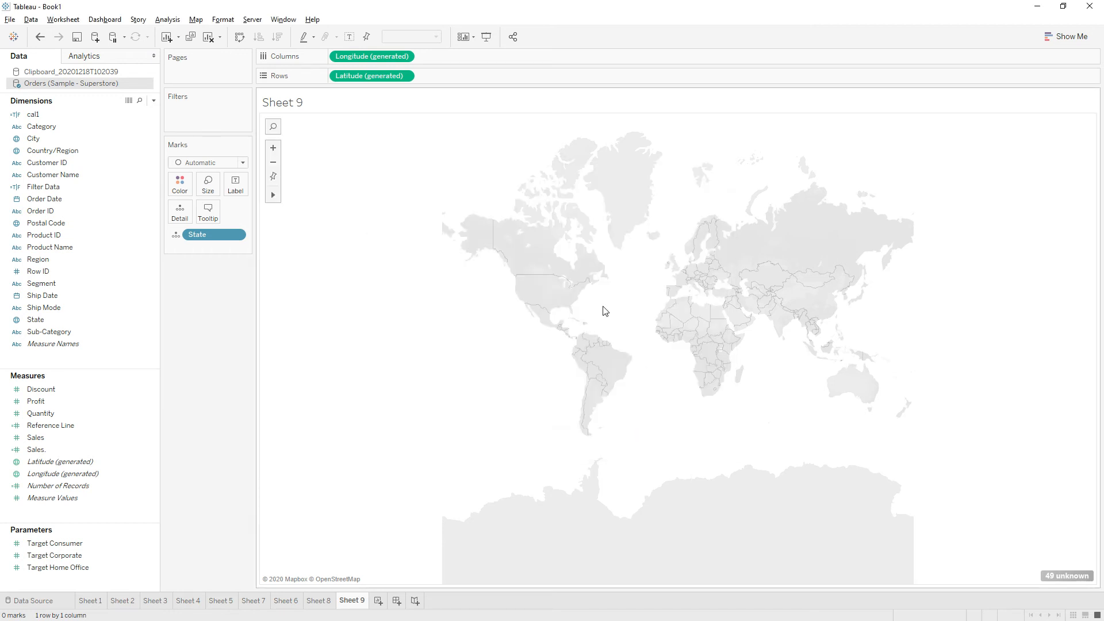
mouse_move(969, 503)
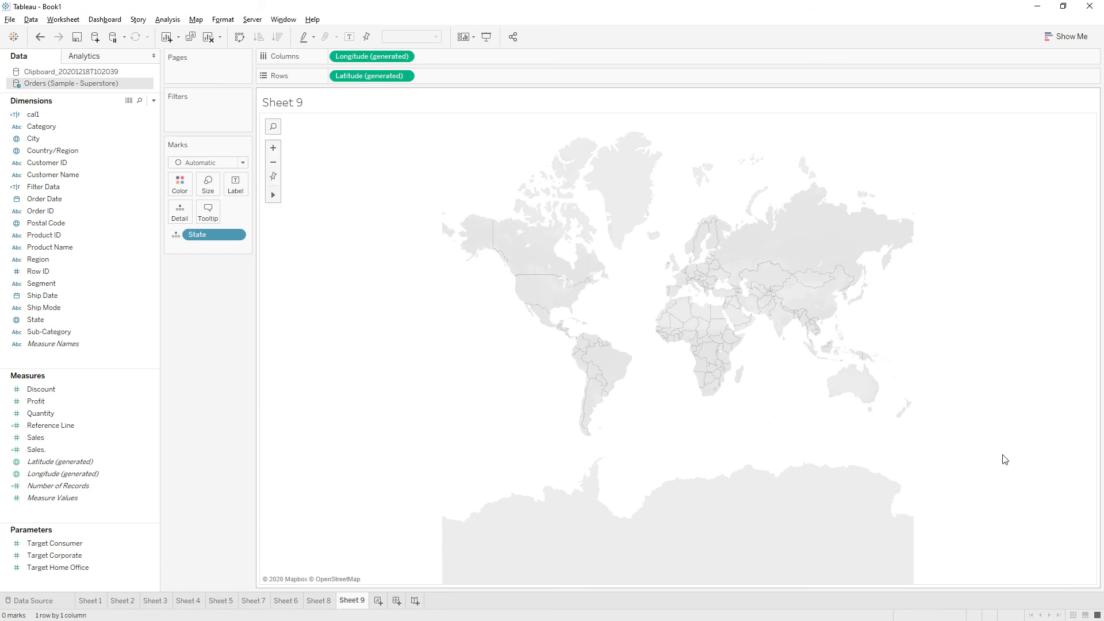
mouse_move(1016, 486)
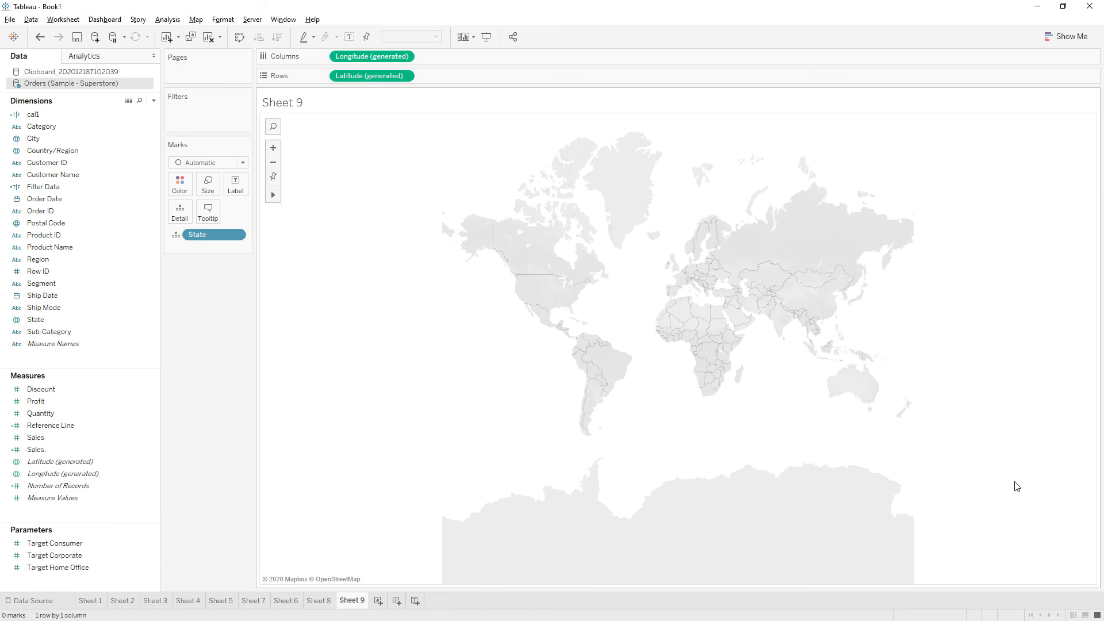
Step: Set Analysis > Special Values to Show on the State map
left_click(167, 19)
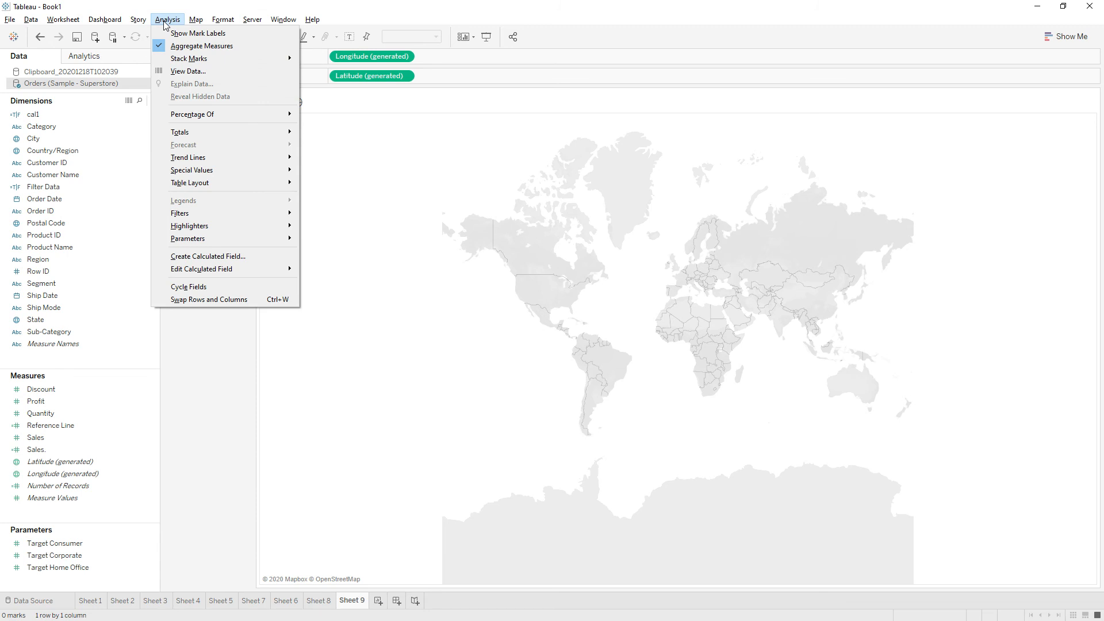
mouse_move(191, 169)
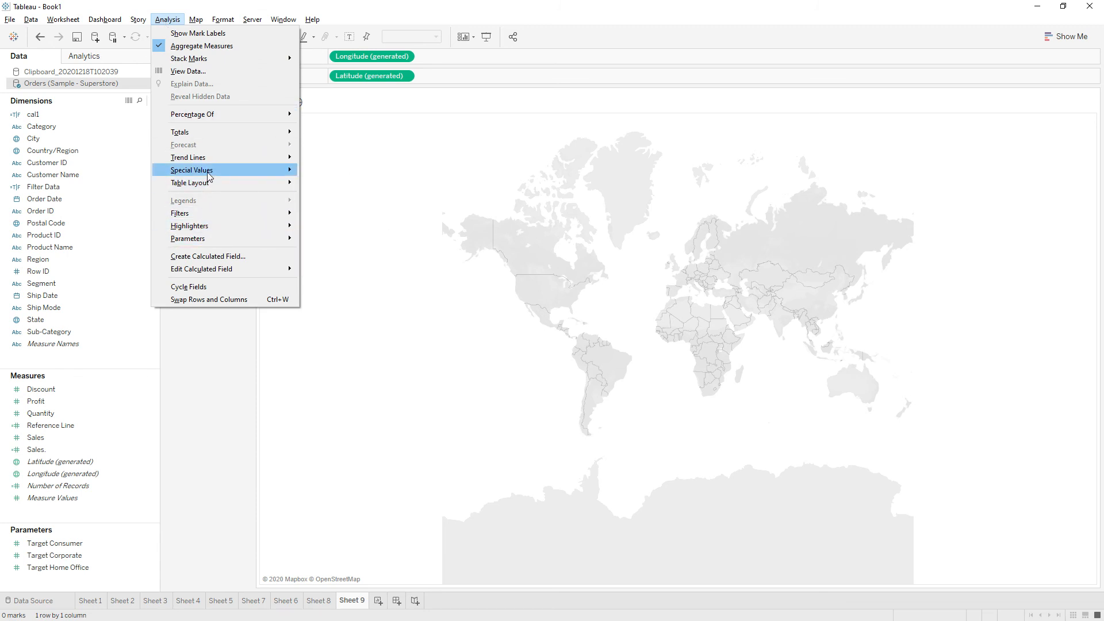
left_click(191, 170)
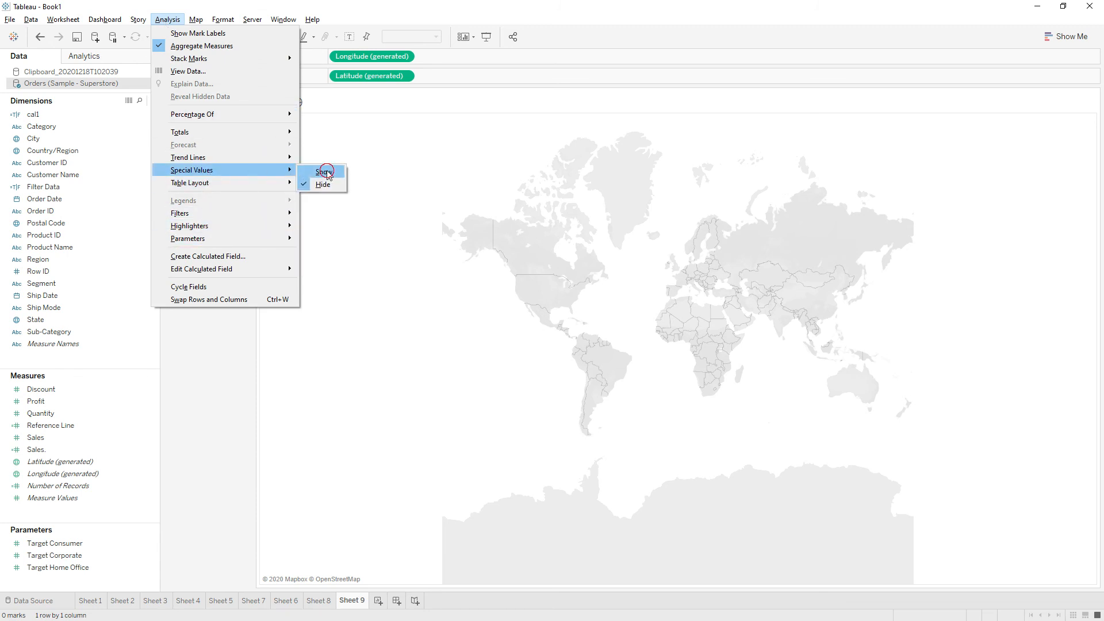
left_click(324, 172)
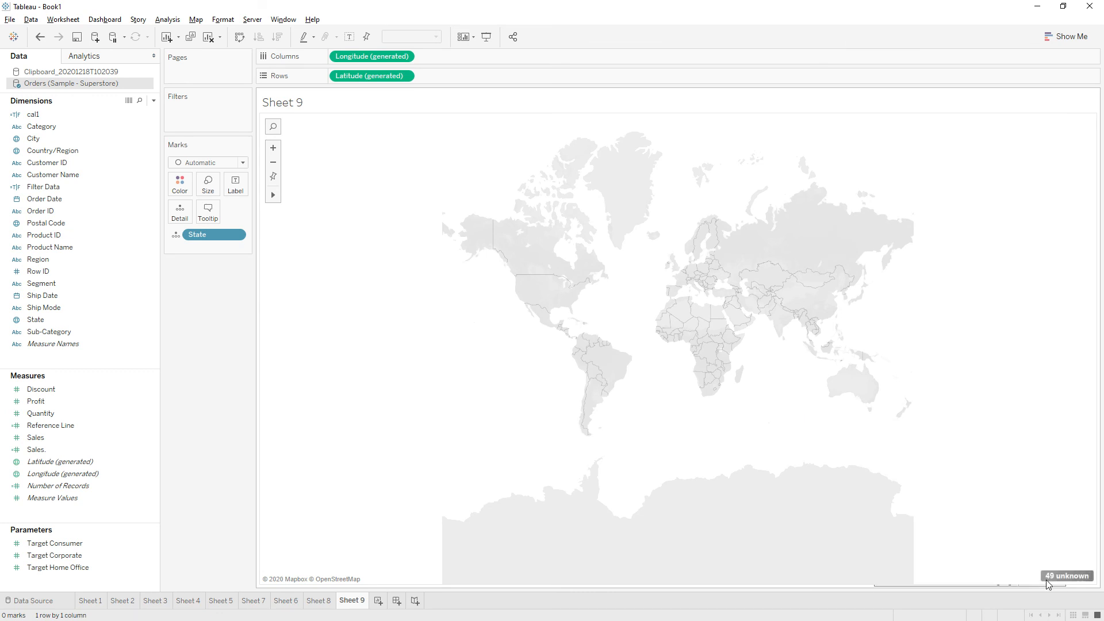
mouse_move(986, 476)
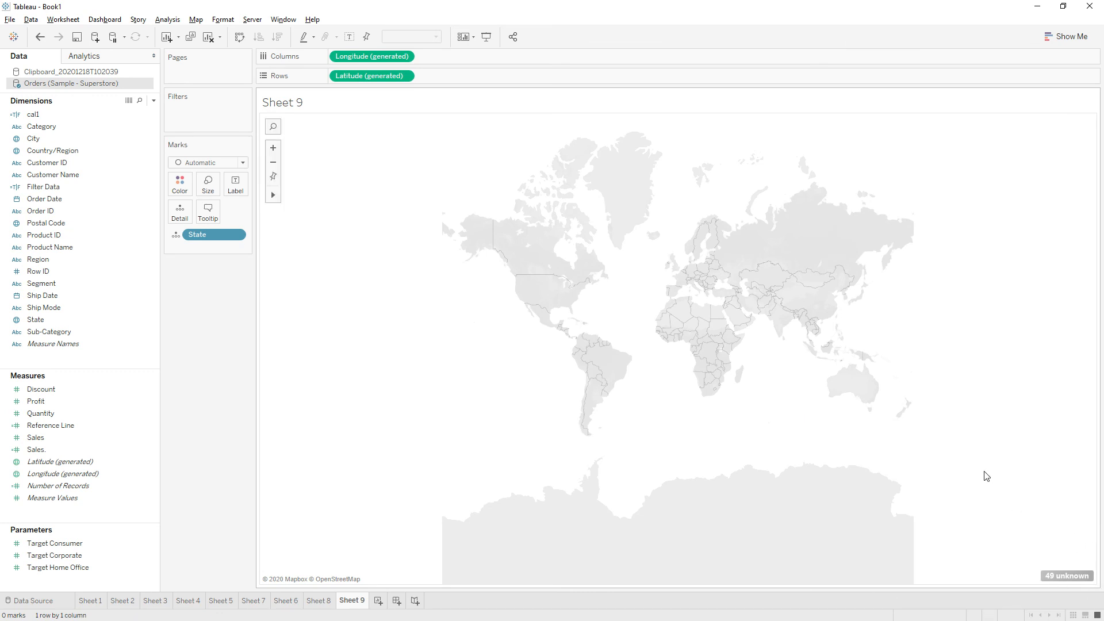